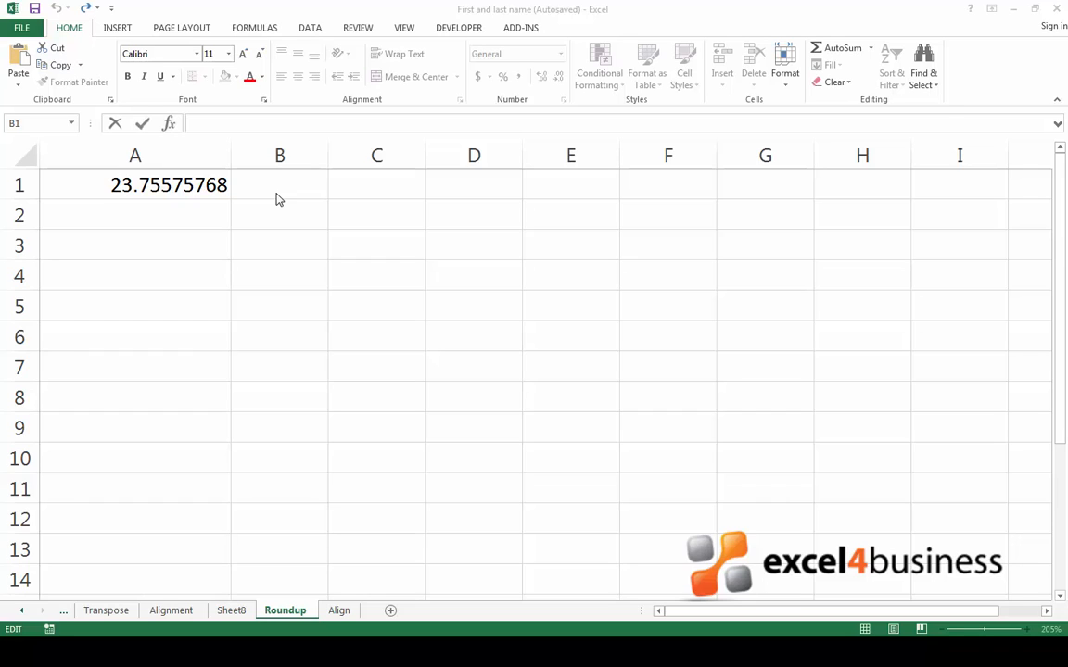
mouse_move(279, 193)
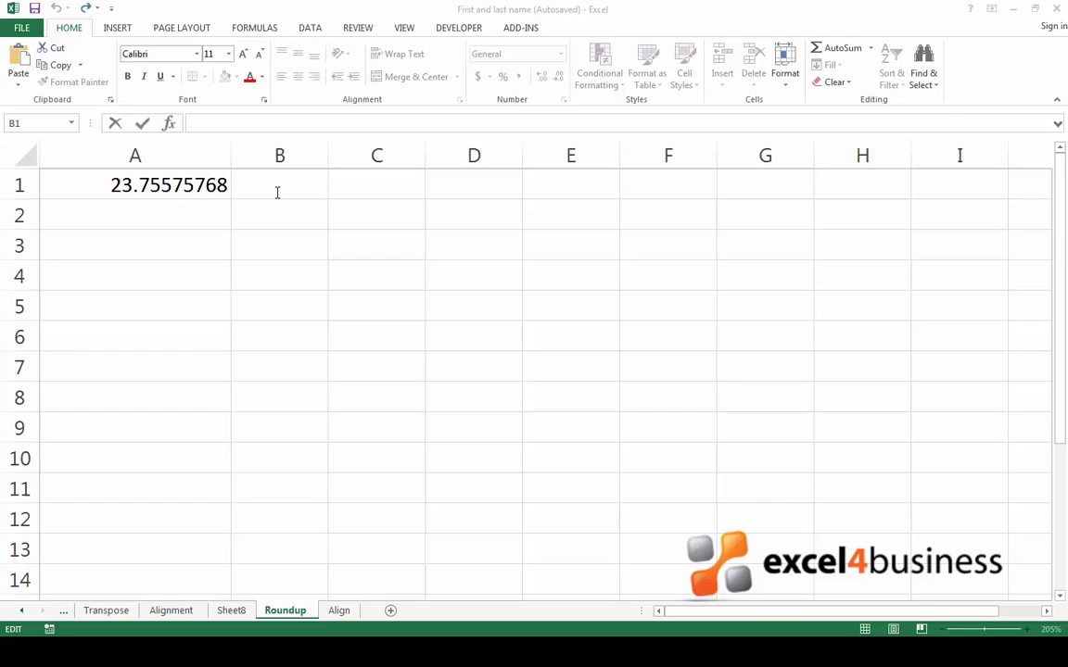
Select cell B1 beside 23.75575768 to hold the rounded result
click(280, 185)
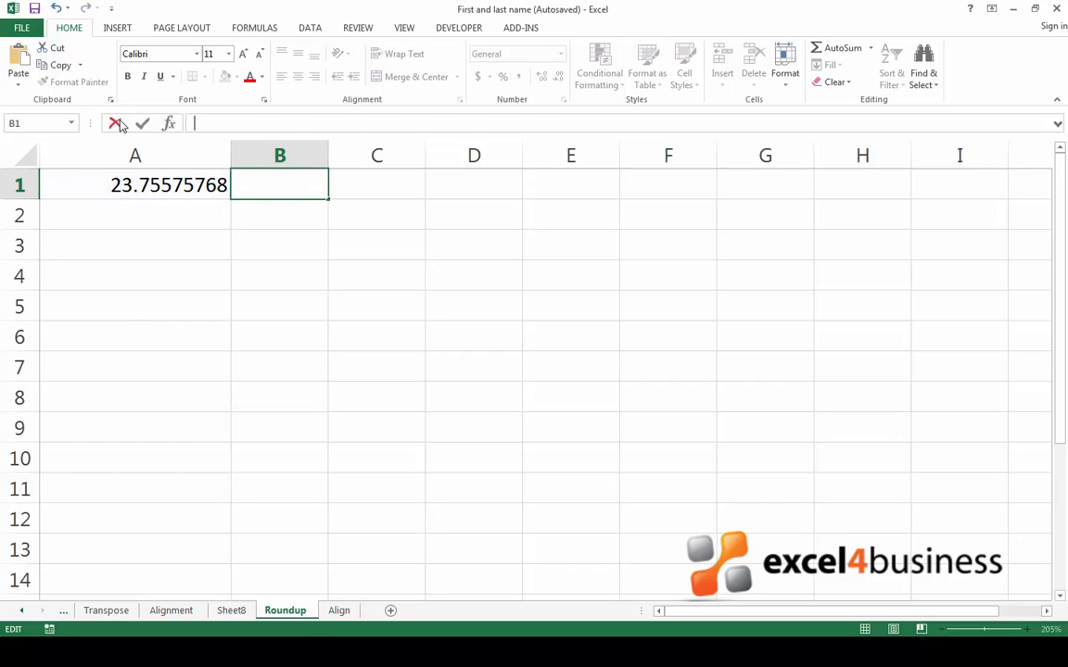
Enter =ROUND(A1,2) in B1 so it shows 23.76
text(=)
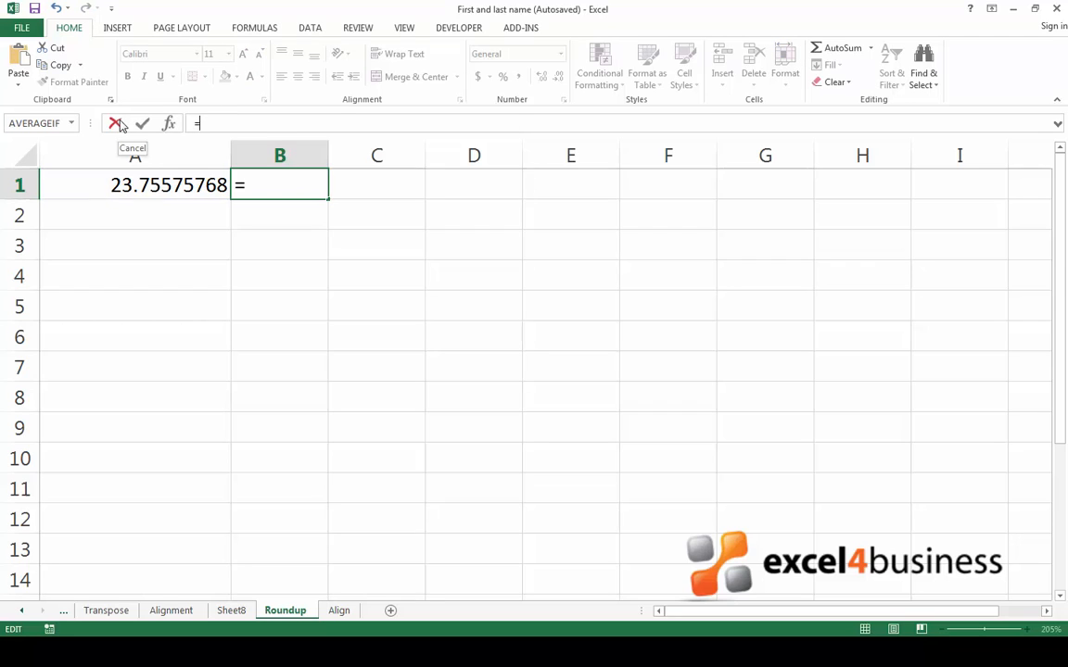
text(ROUND()
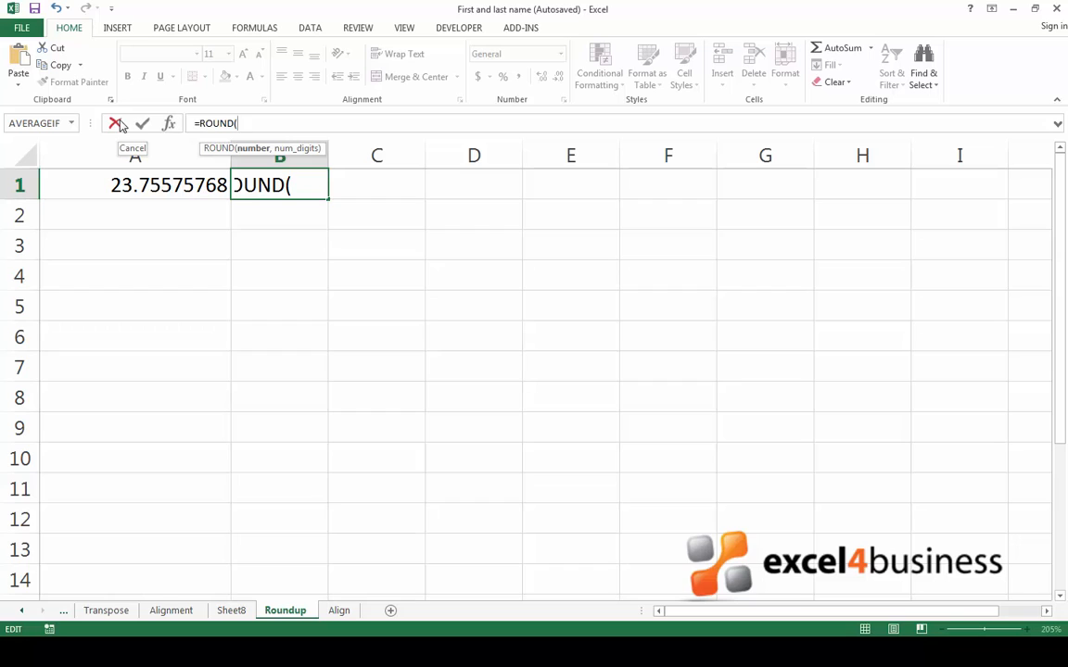
click(134, 185)
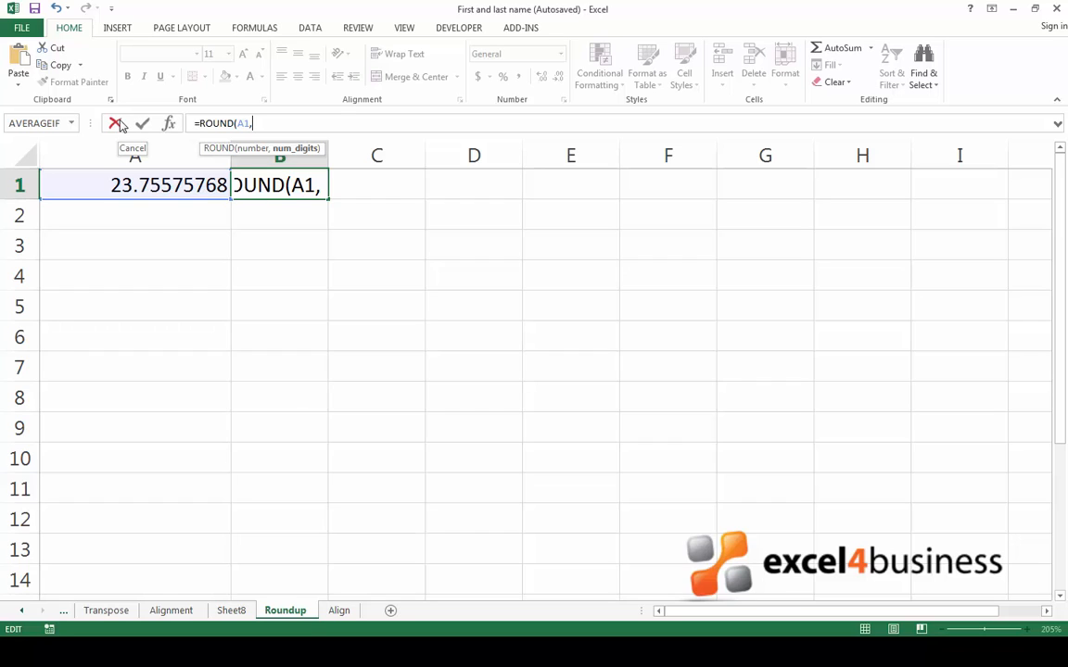
text(2)
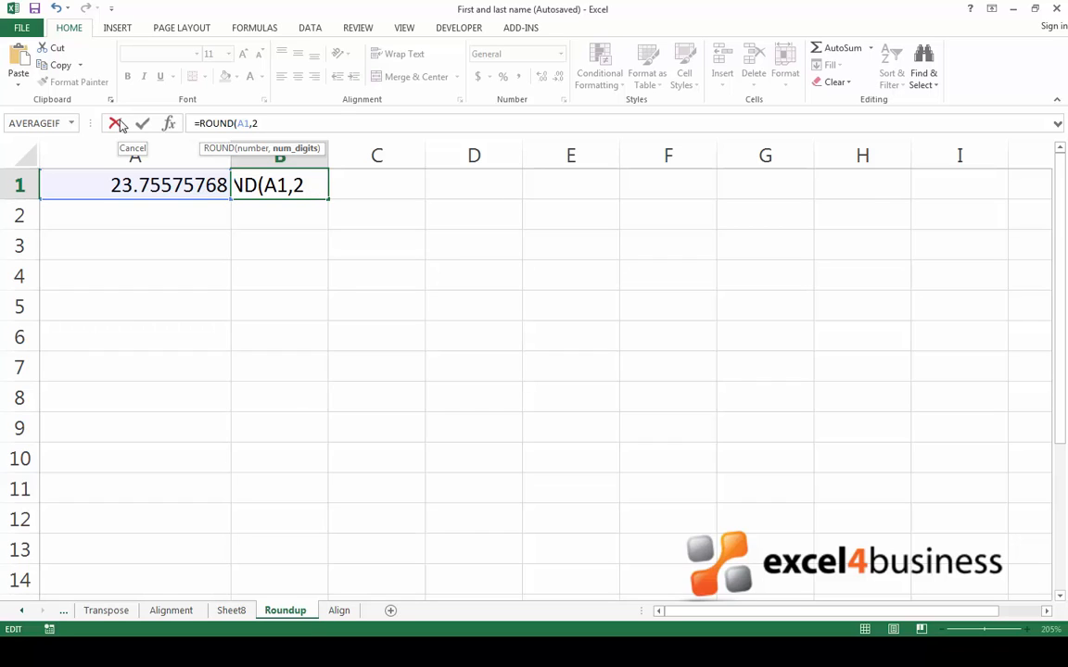
text())
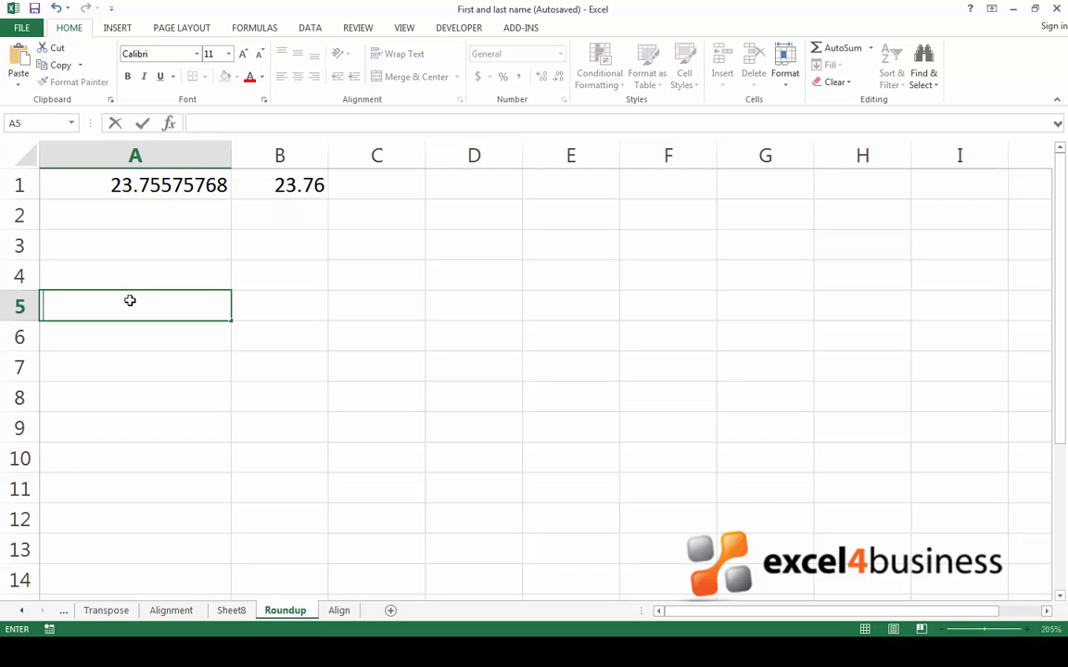
Enter 100 in A5 and begin editing A6 directly below it
text(100)
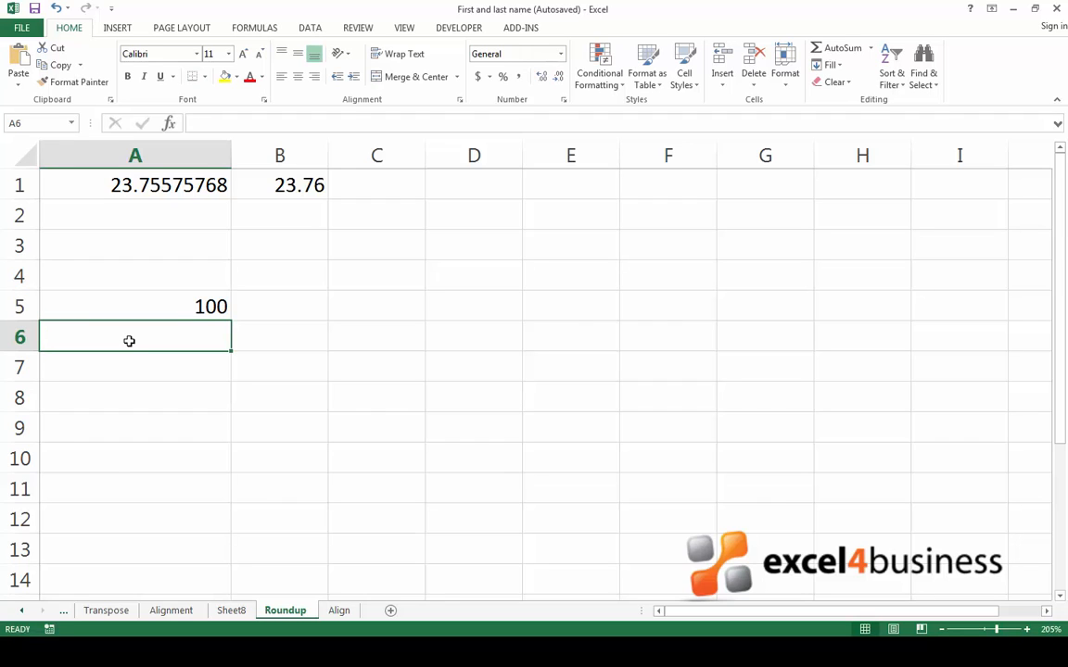
double_click(135, 338)
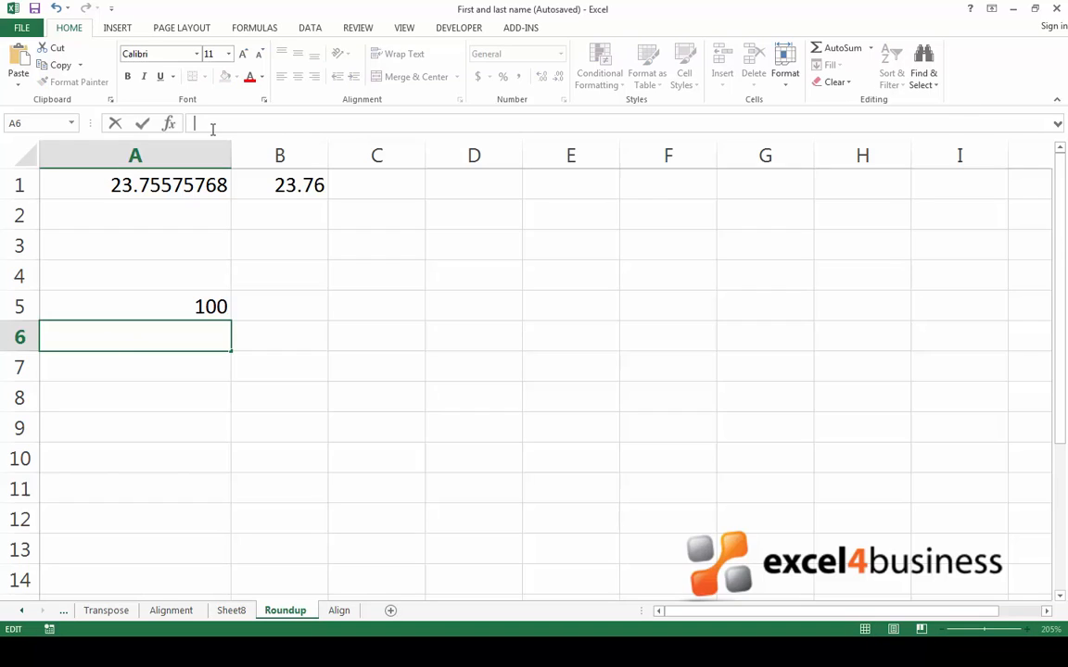
Build the formula =ROUND(A5/12,2 in A6, dividing the 100 by 12 to two decimals
text(=)
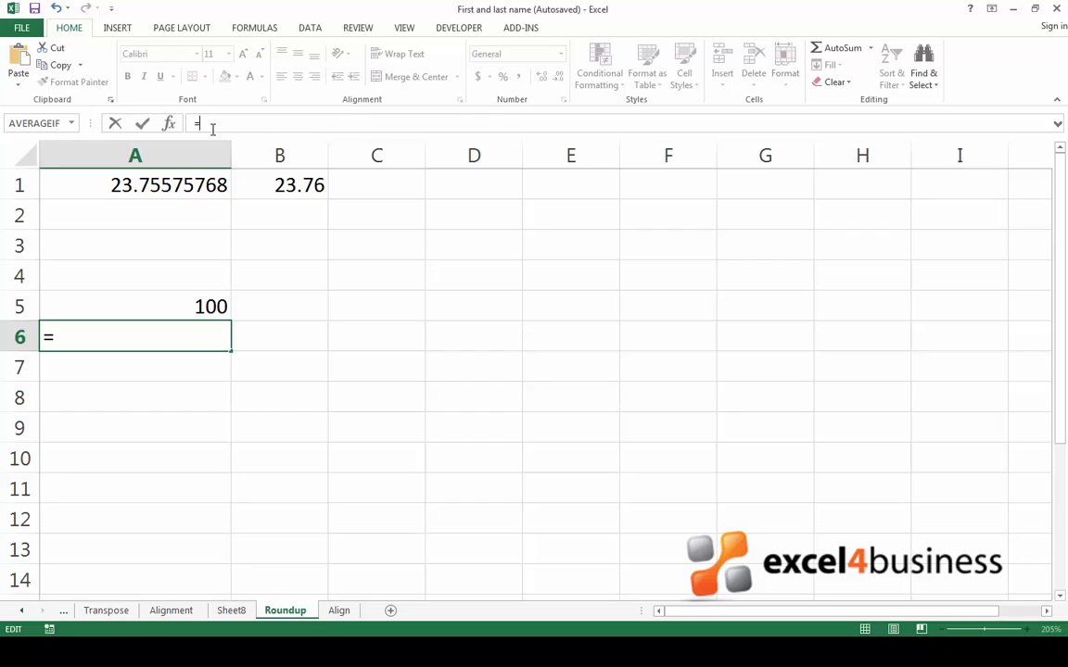
text(ROUND)
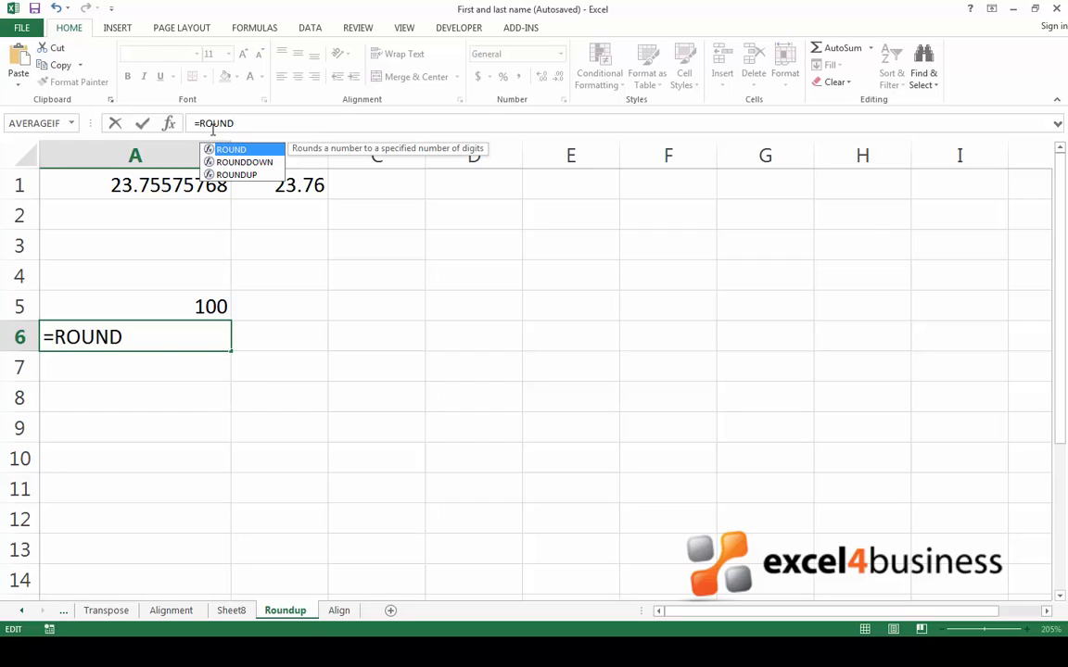
text(()
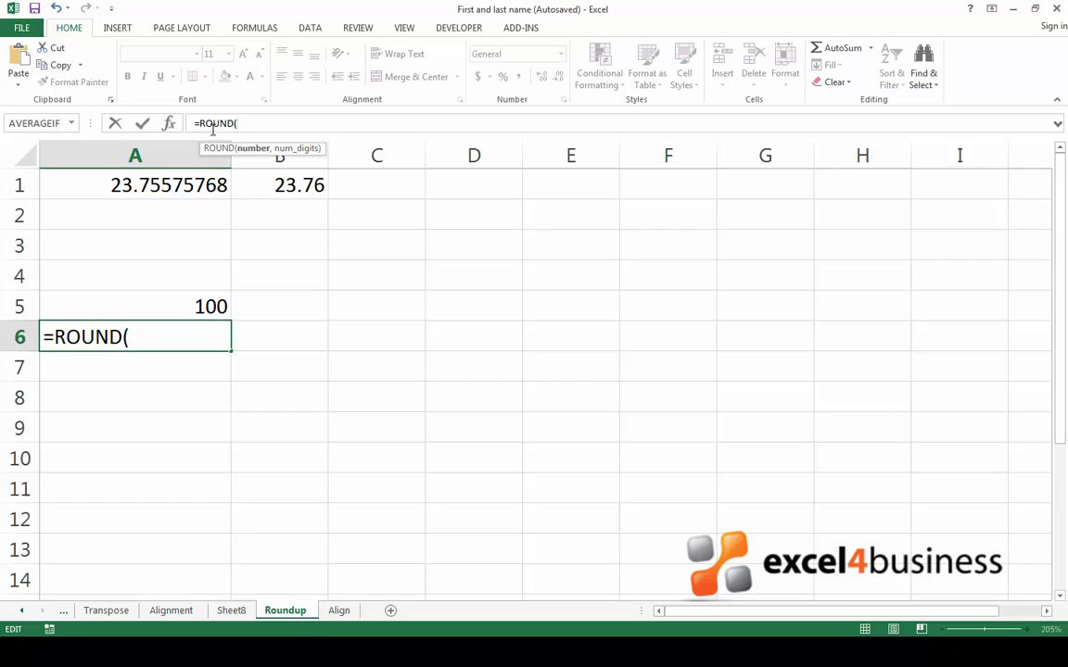
click(134, 306)
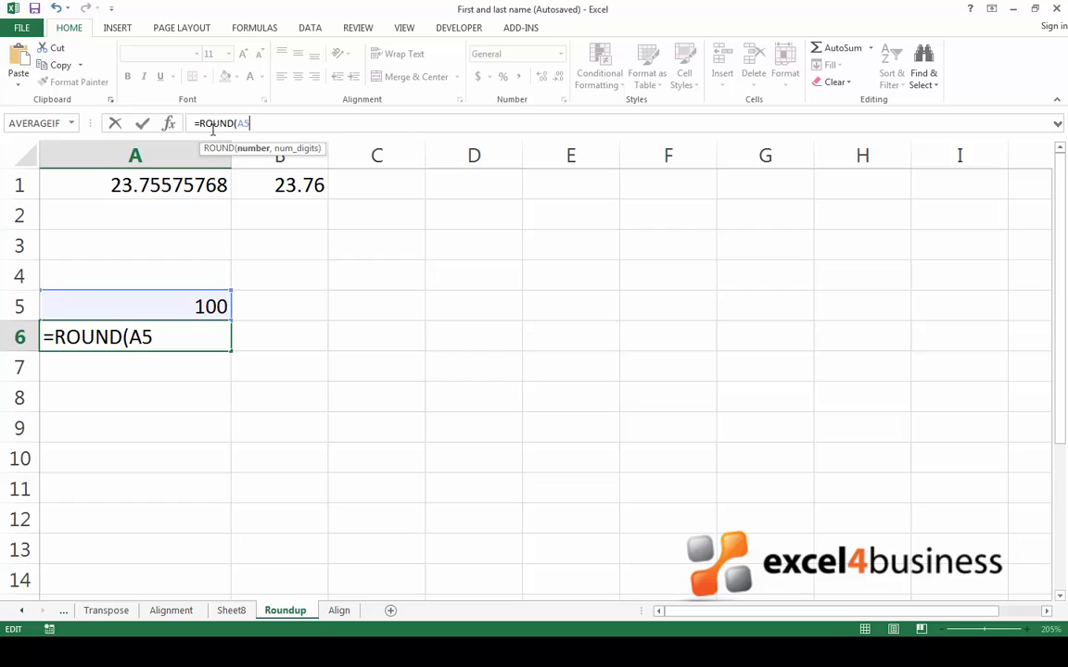
text(/1)
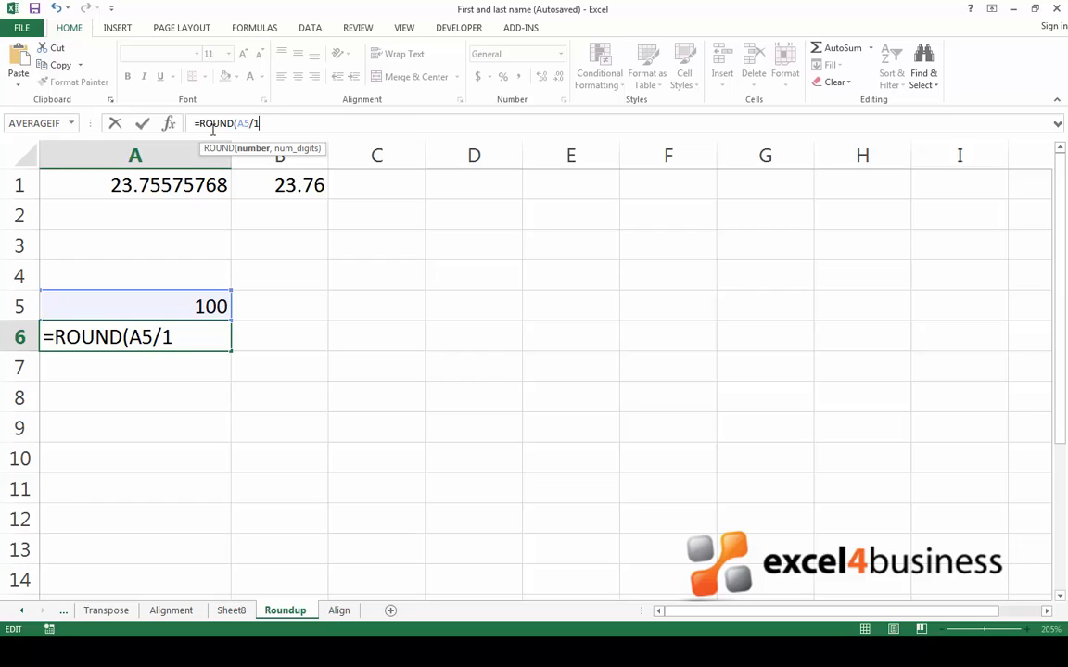
text(2)
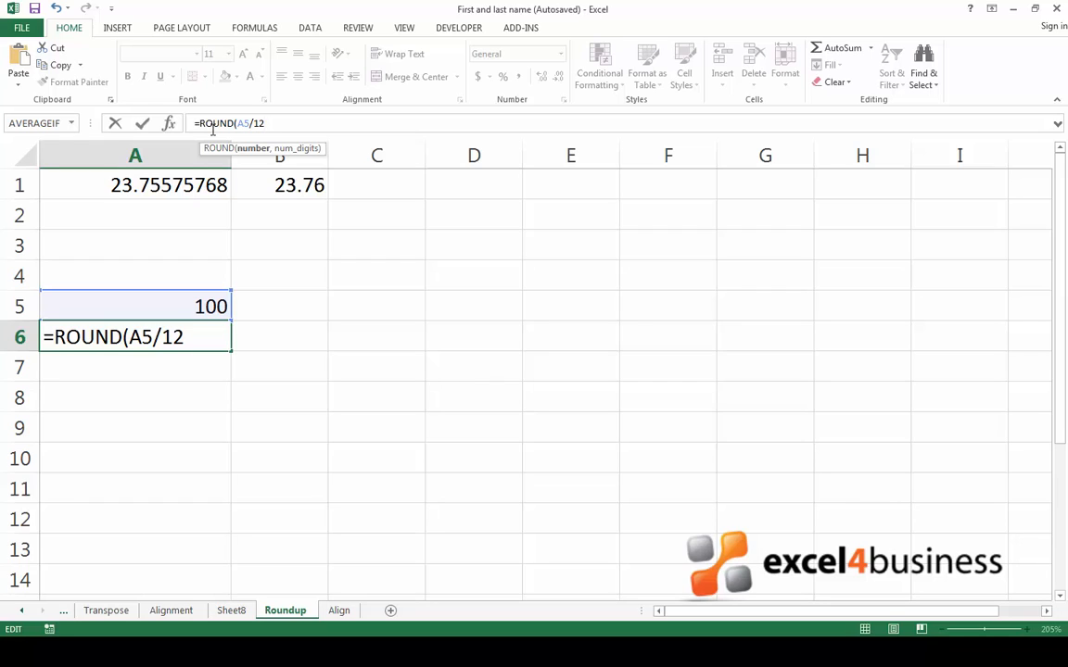
text(,)
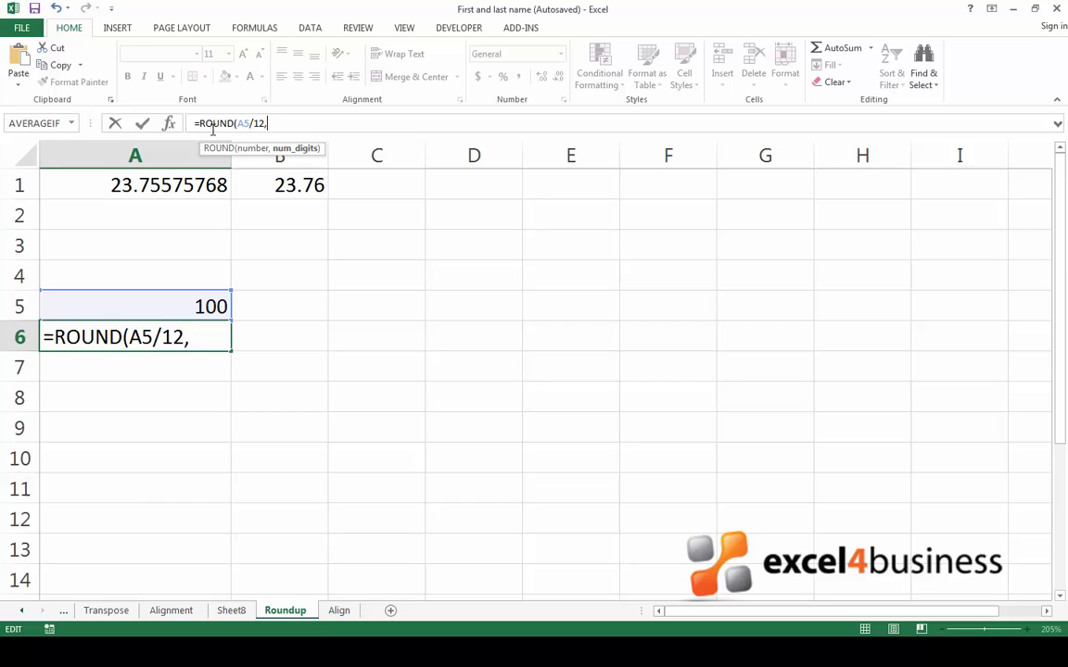
text(2)
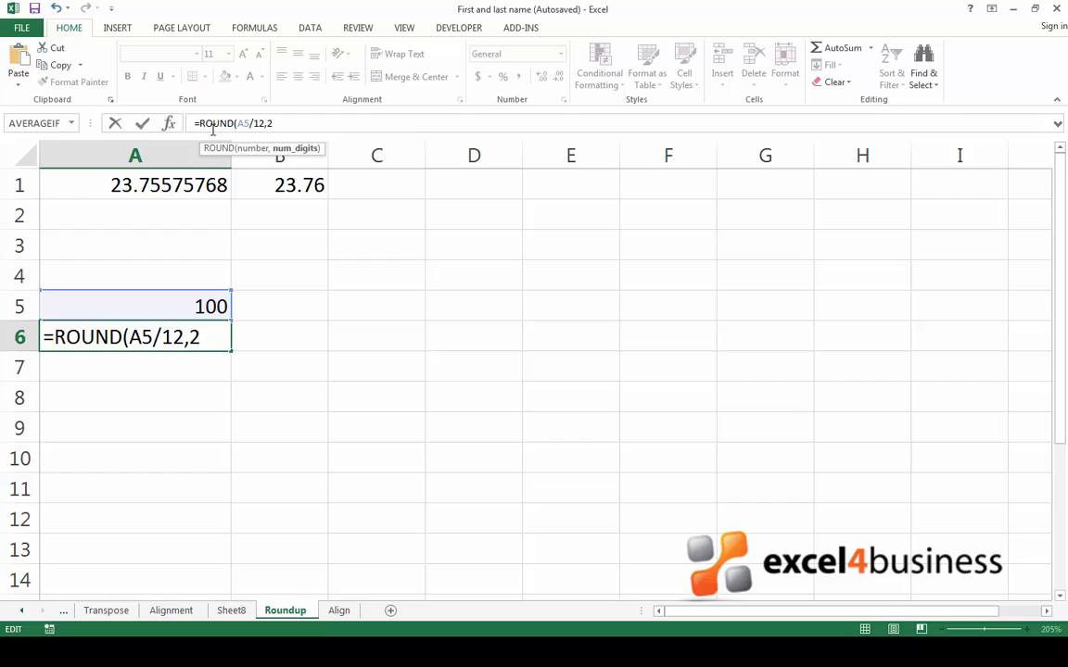